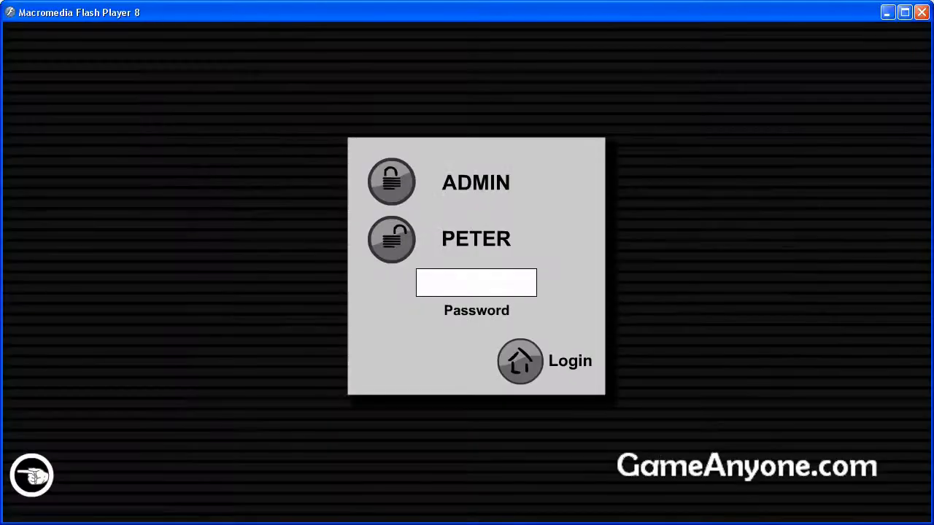
Step: Enter Peter's password in the Password field and submit the login
text(***)
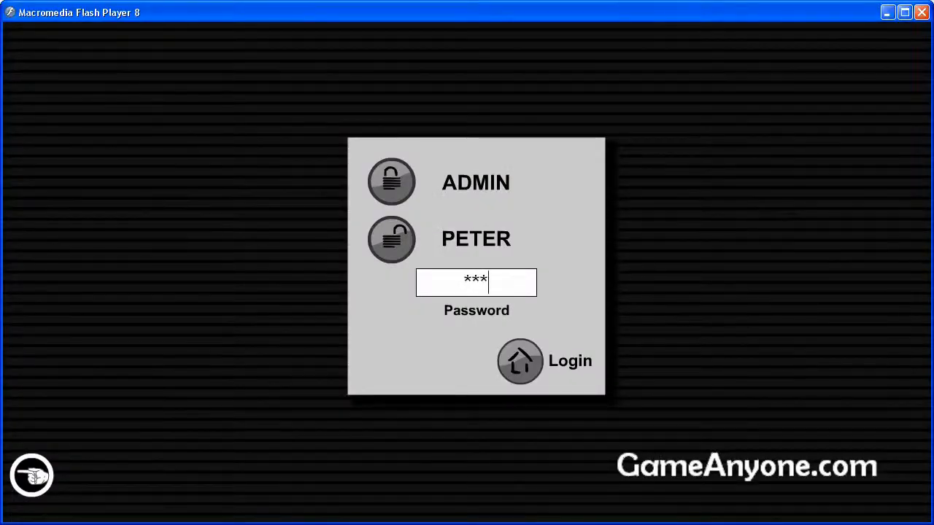
click(520, 360)
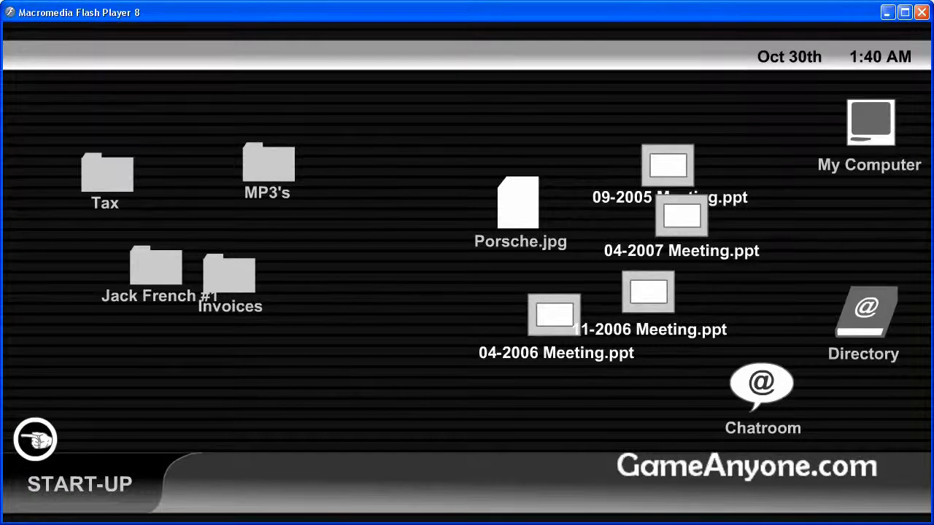